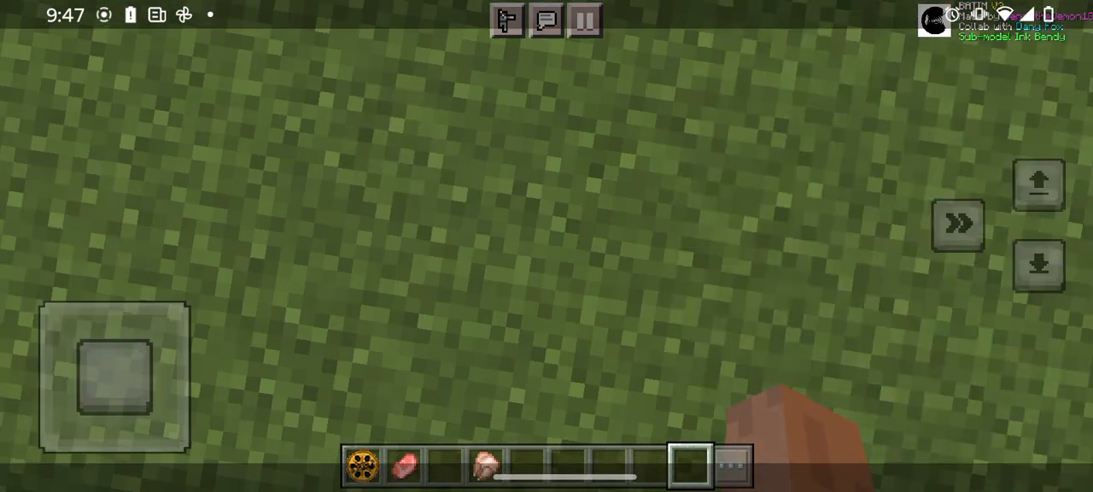
scroll("down", 3)
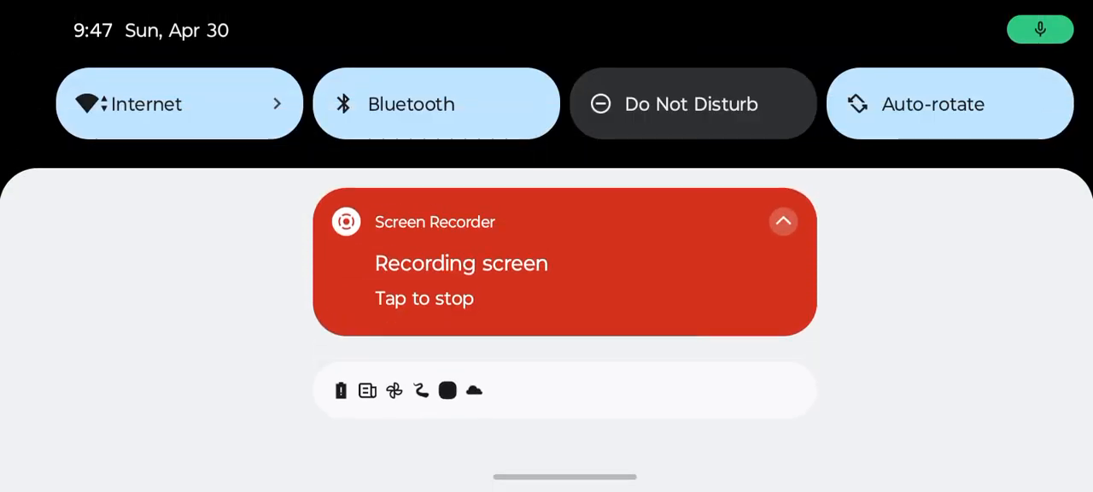